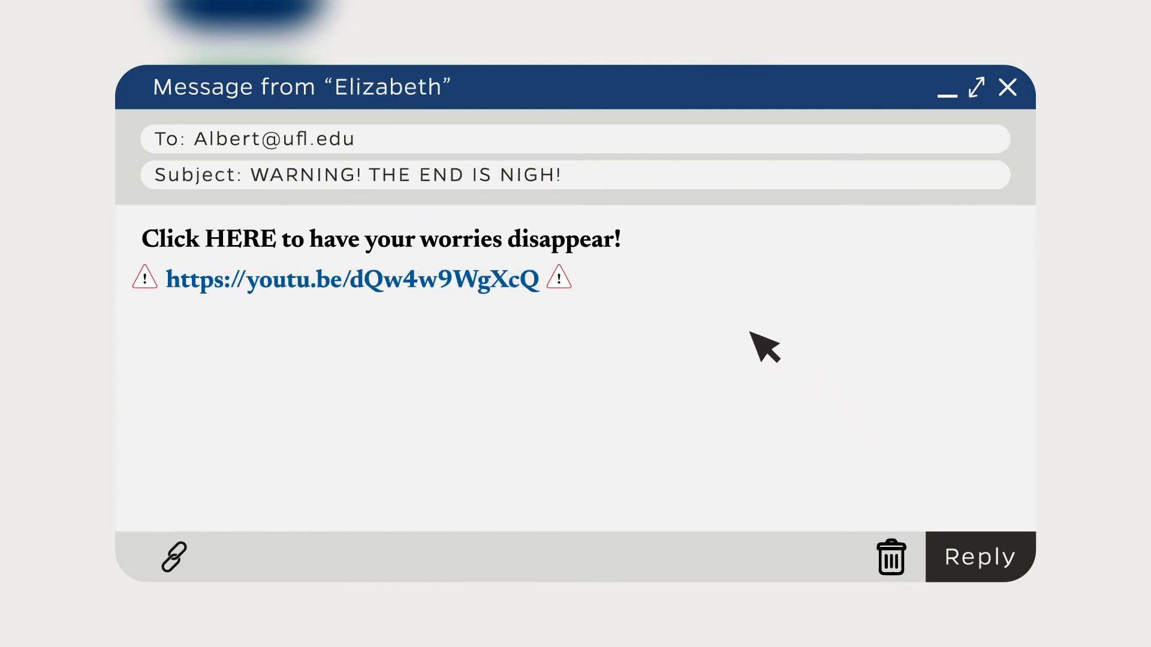
mouse_move(485, 294)
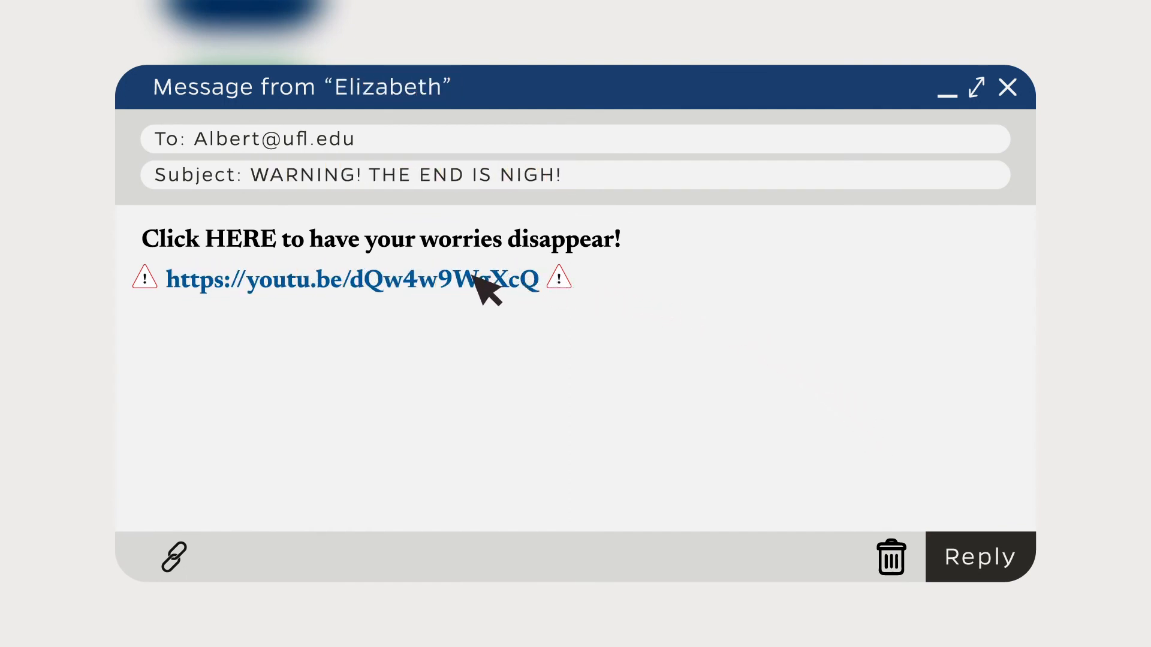
click(352, 279)
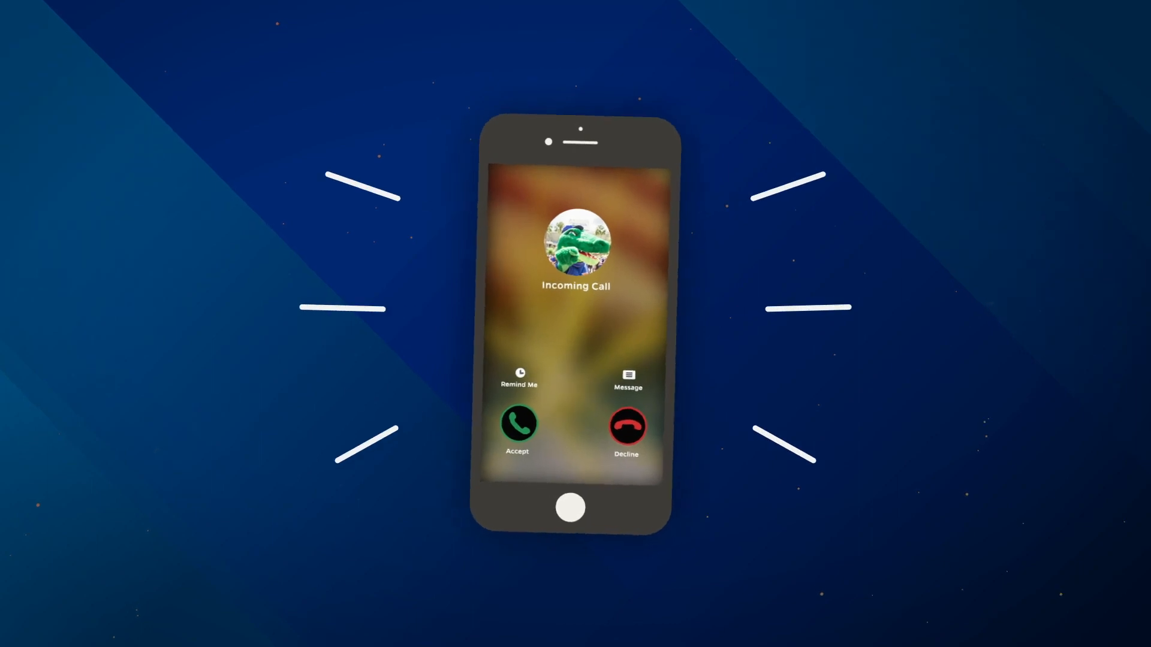
click(518, 424)
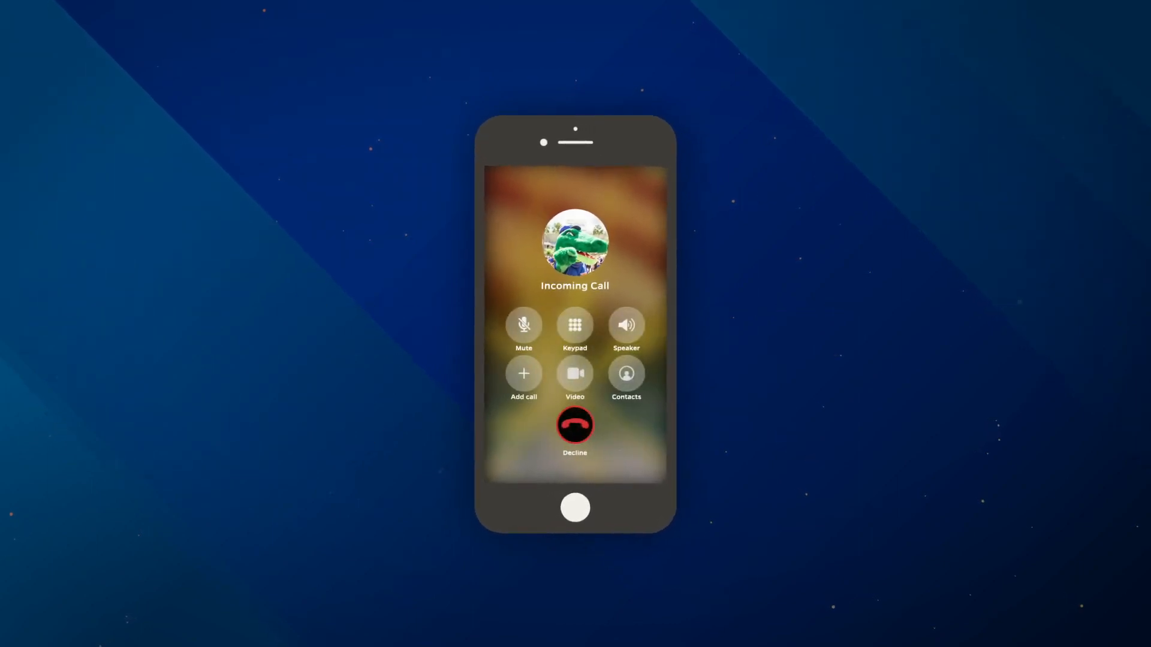